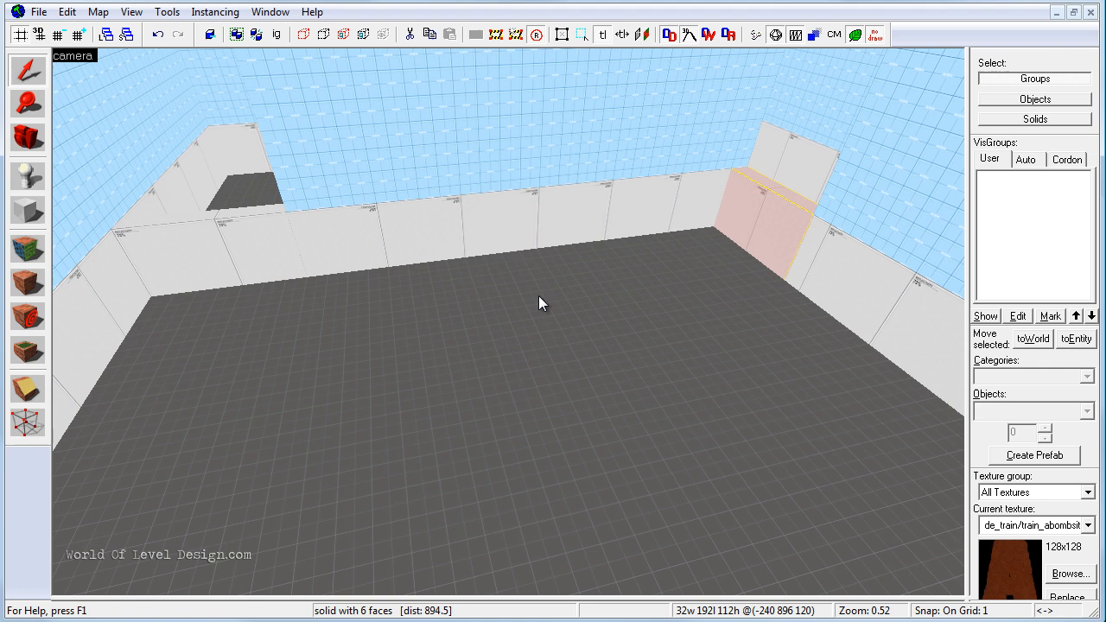
{"action": "mouse_move", "coordinate": [192, 335]}
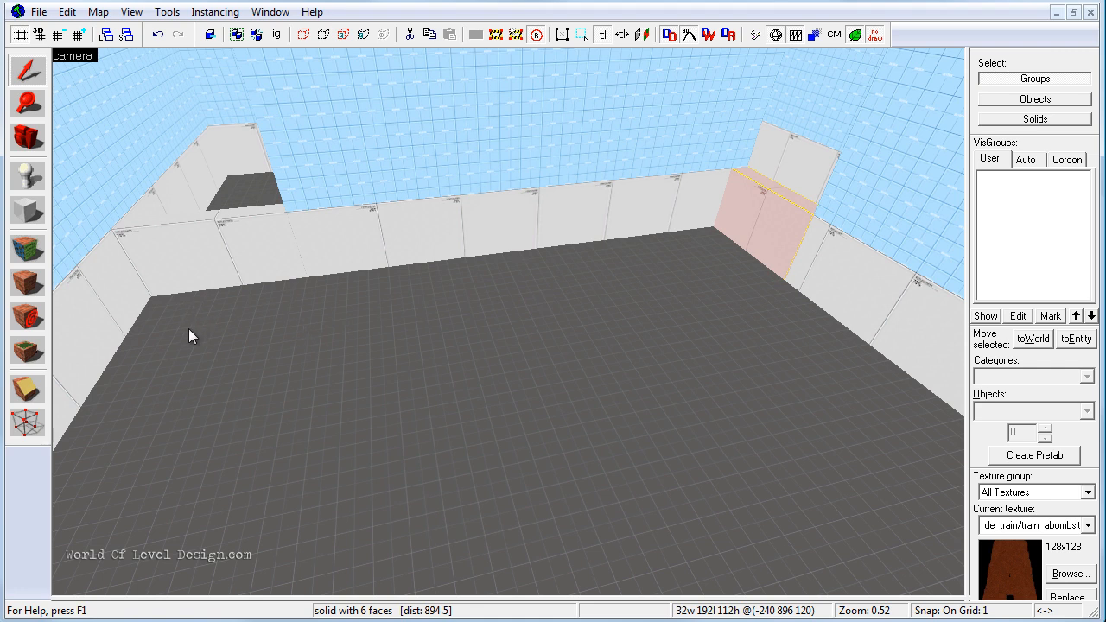
{"action": "mouse_move", "coordinate": [508, 327]}
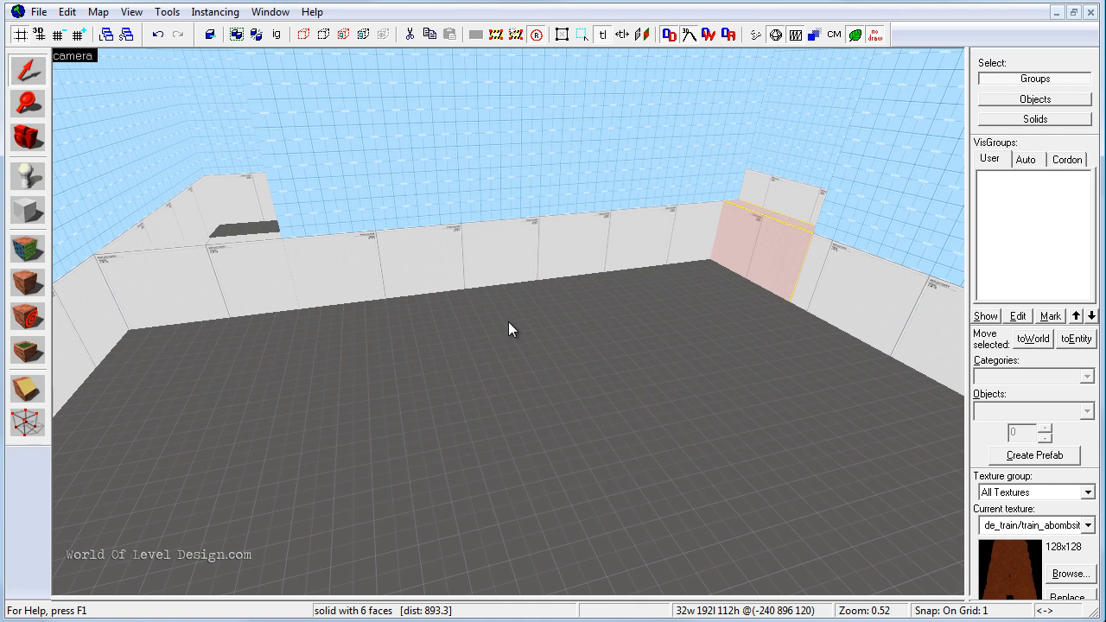
{"action": "mouse_move", "coordinate": [171, 369]}
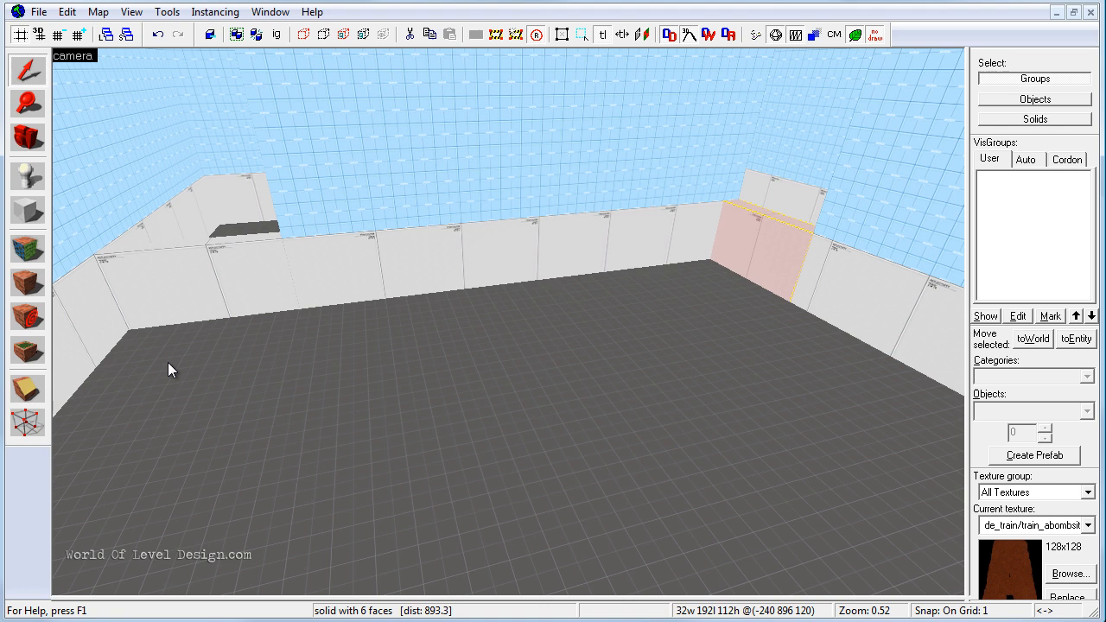
{"action": "mouse_move", "coordinate": [391, 332]}
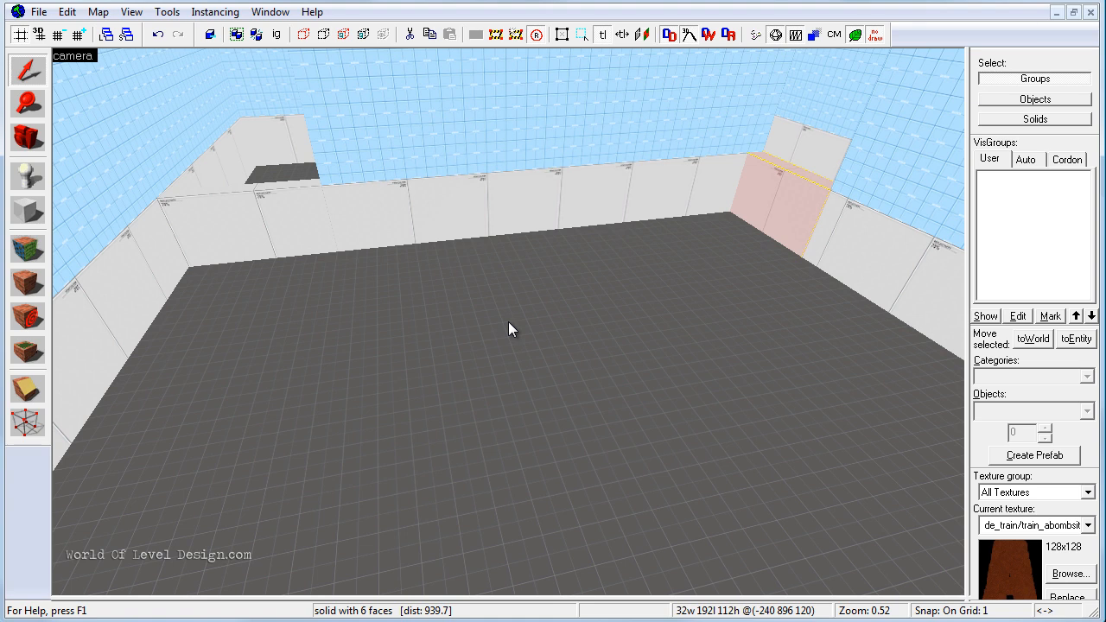
{"action": "mouse_move", "coordinate": [222, 206]}
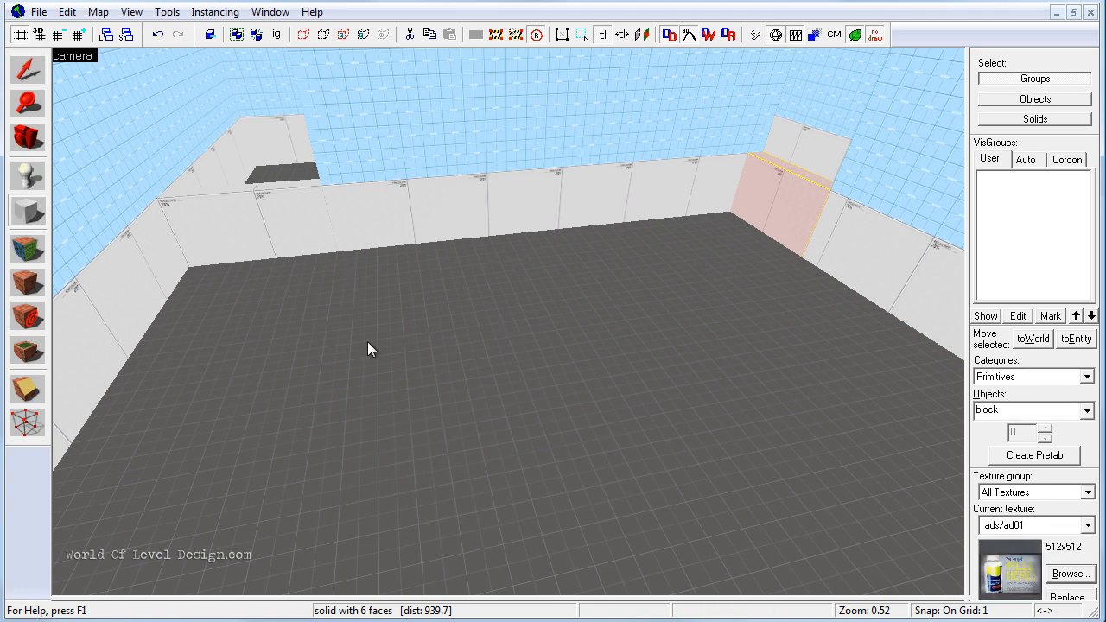
{"action": "mouse_move", "coordinate": [1078, 553]}
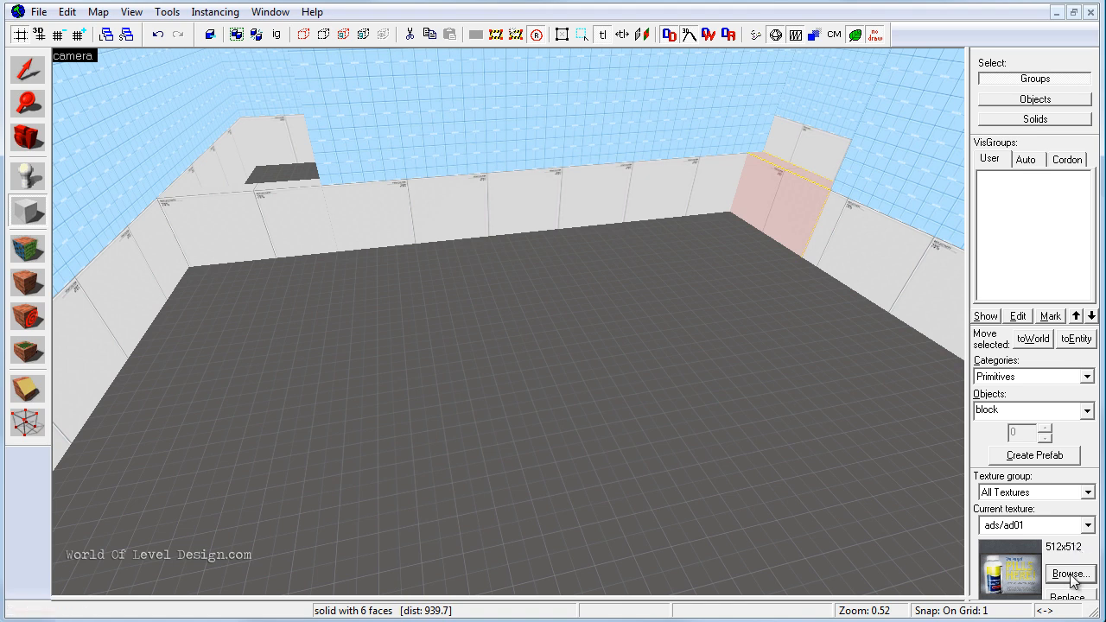
Make tools/toolstrigger the current texture by filtering the browser for 'trigger'.
{"action": "left_click", "coordinate": [1068, 574]}
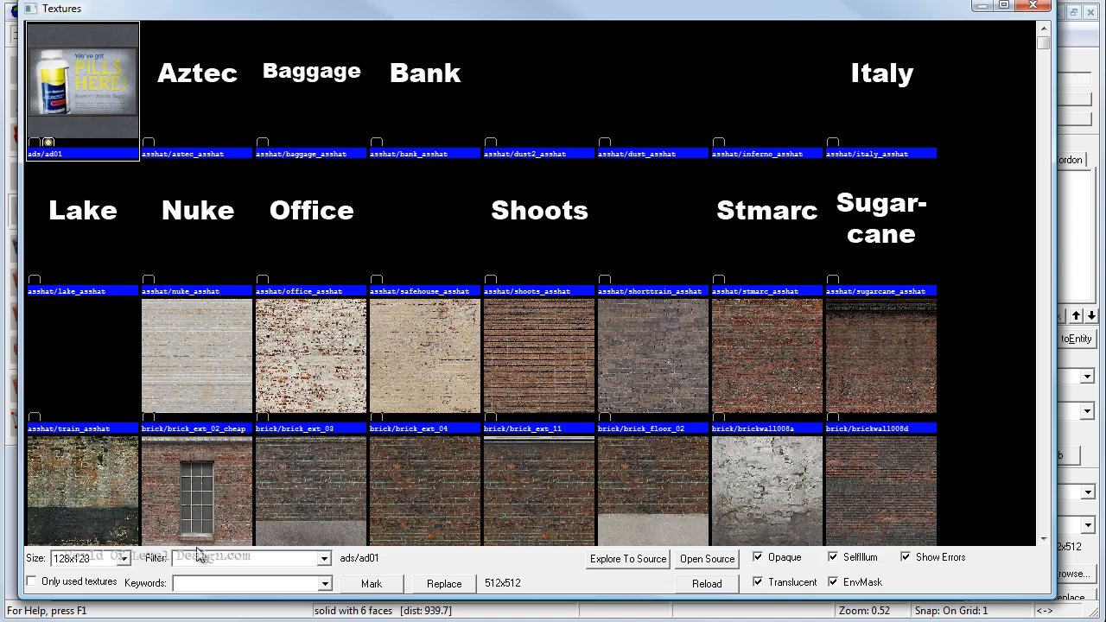
{"action": "type", "text": "trigger"}
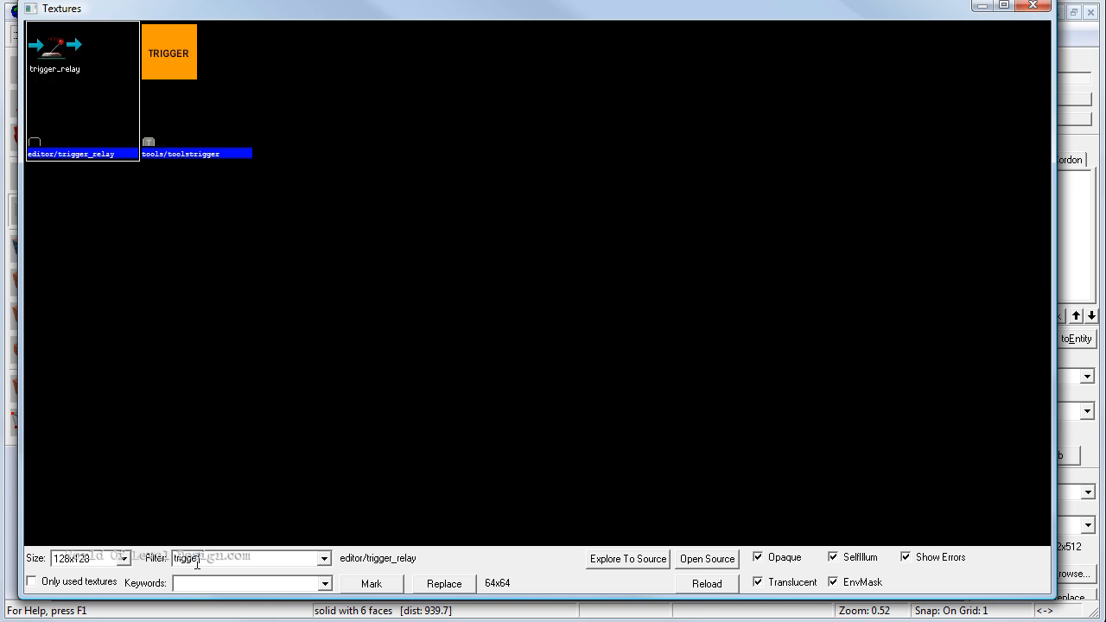
{"action": "left_click", "coordinate": [169, 52]}
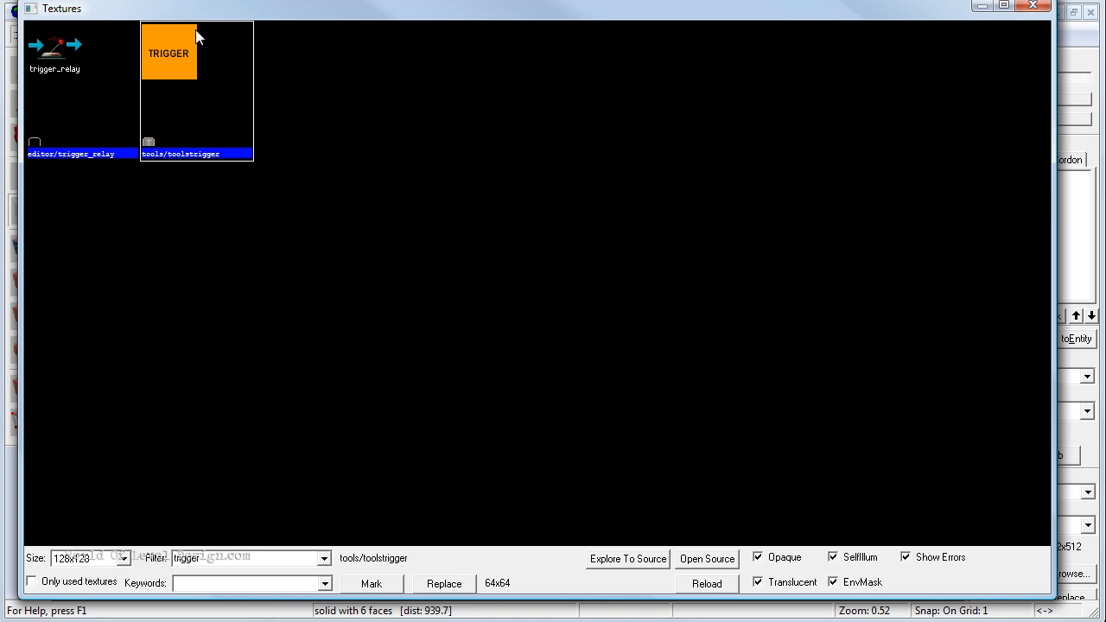
{"action": "left_click", "coordinate": [1033, 7]}
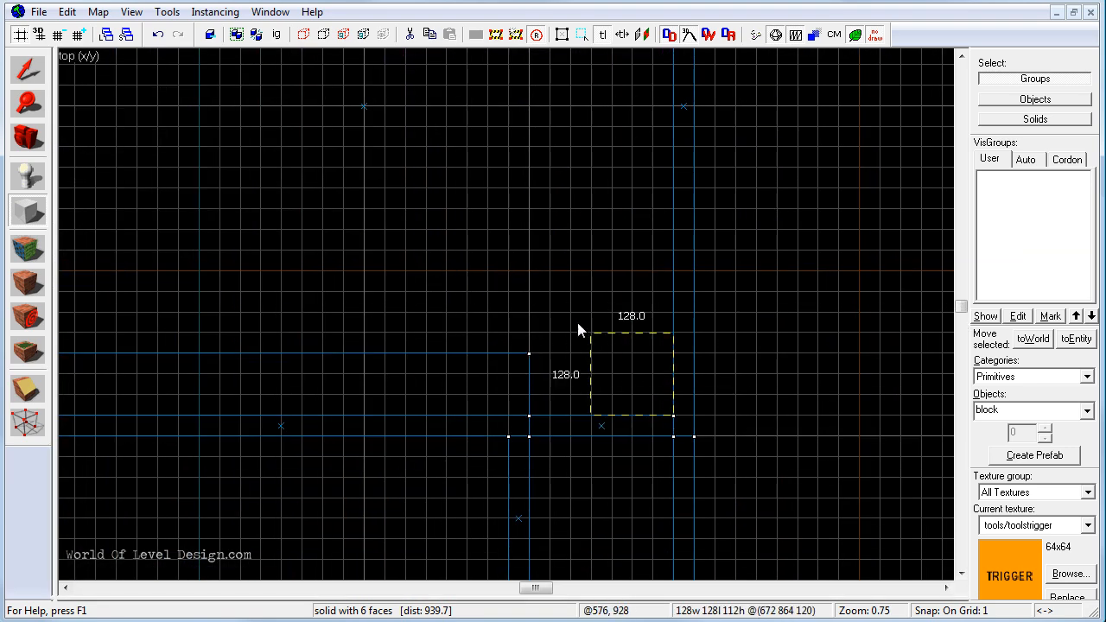
Create a 352 by 256 by 128 trigger brush and tie it to an entity.
{"action": "left_click_drag", "start_coordinate": [581, 329], "coordinate": [423, 255]}
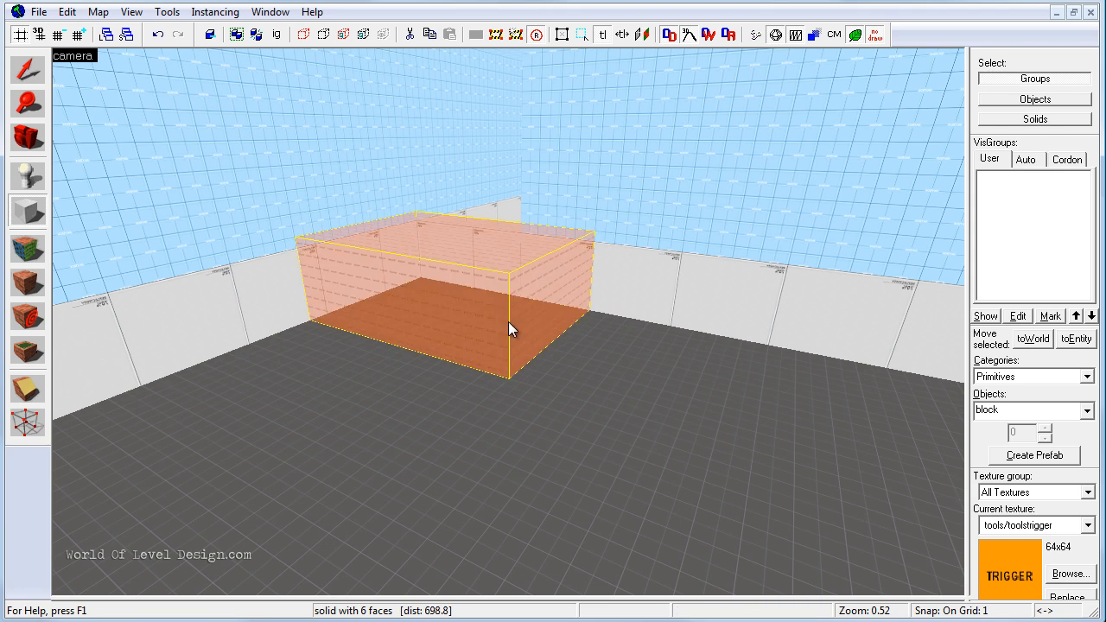
{"action": "left_click", "coordinate": [28, 69]}
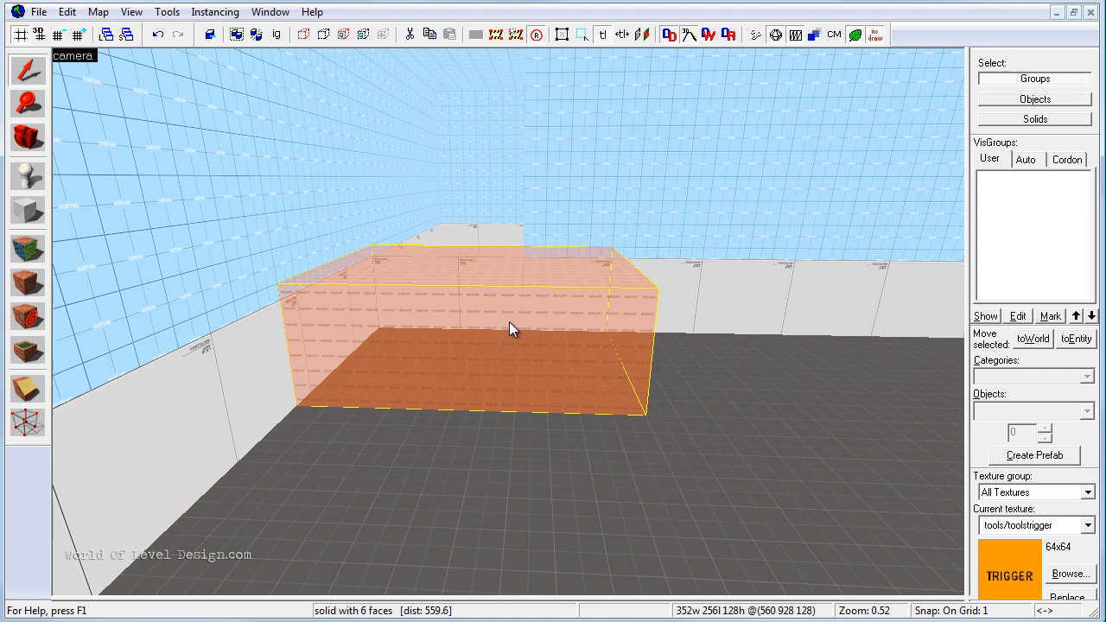
{"action": "mouse_move", "coordinate": [538, 335]}
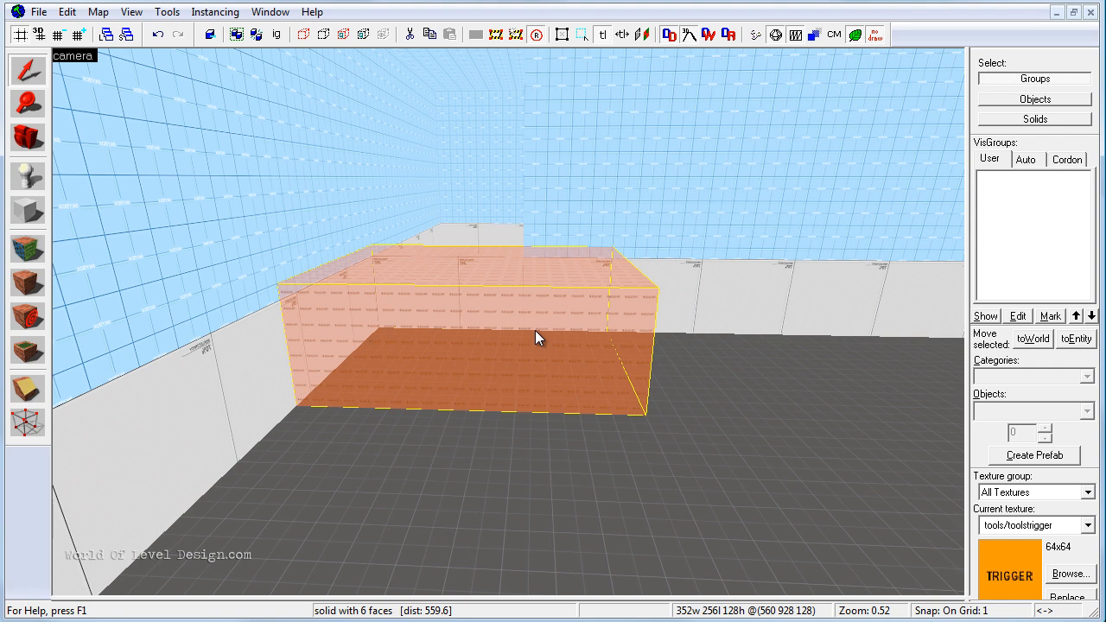
{"action": "mouse_move", "coordinate": [510, 304]}
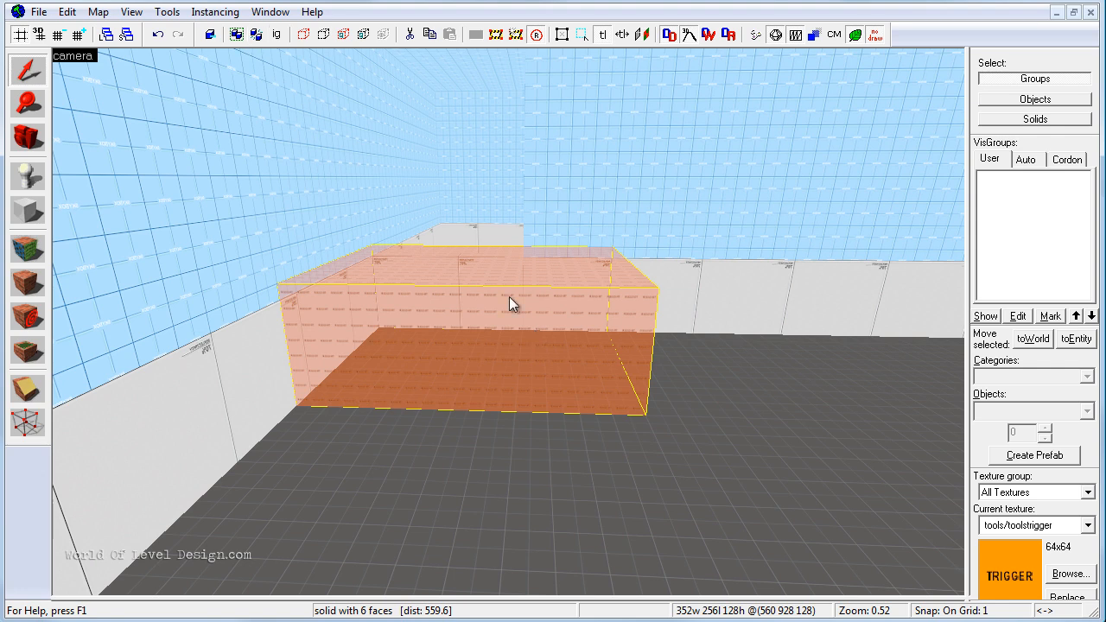
{"action": "mouse_move", "coordinate": [165, 10]}
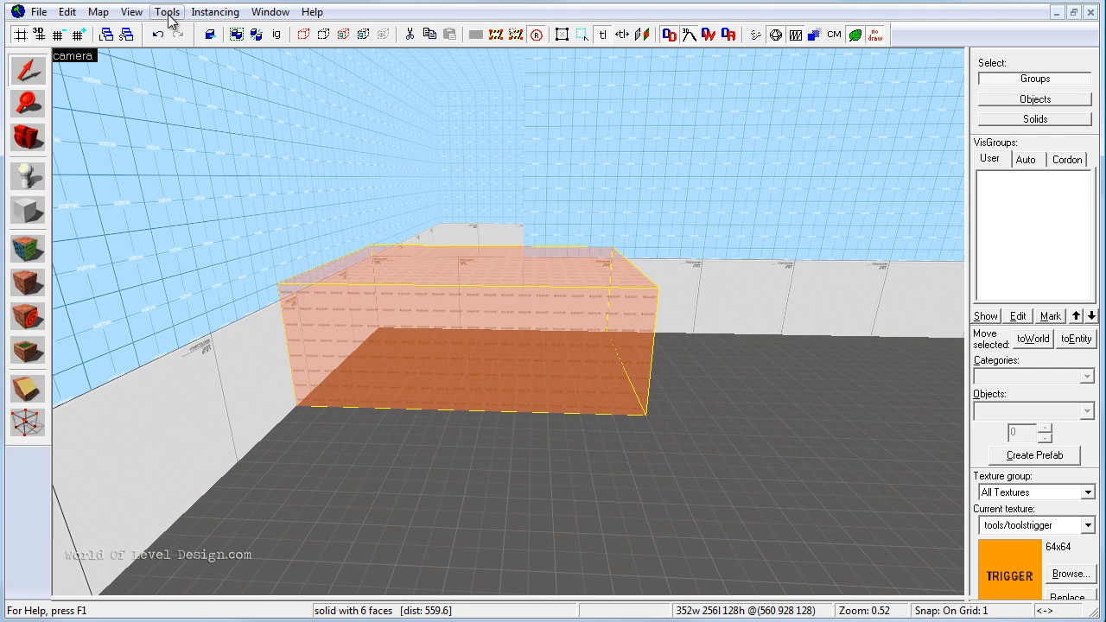
{"action": "left_click", "coordinate": [166, 11]}
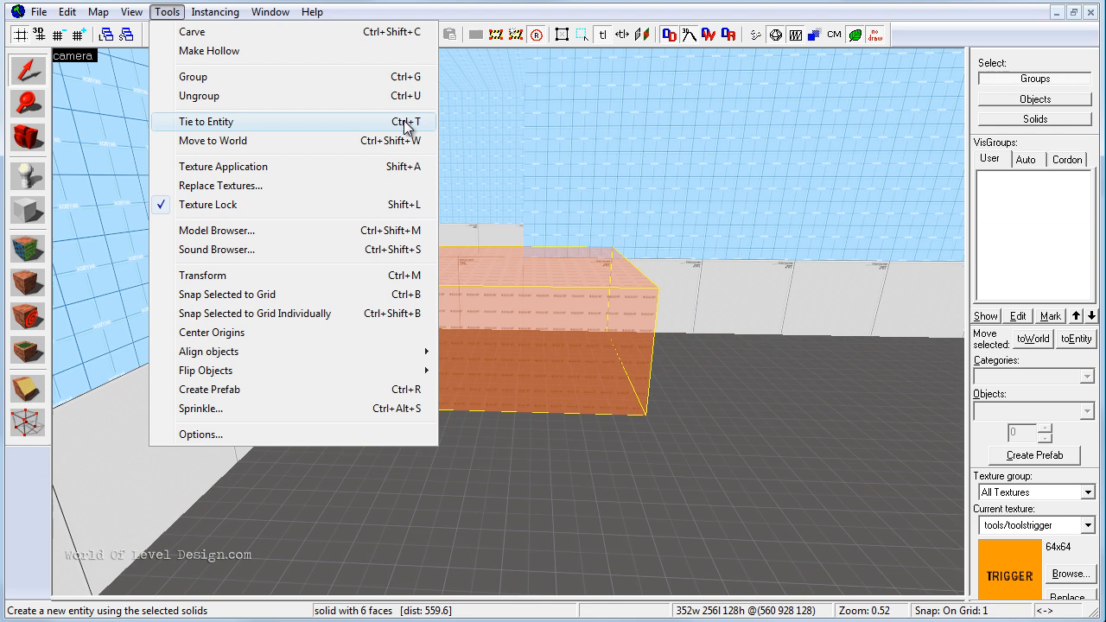
{"action": "left_click", "coordinate": [205, 121]}
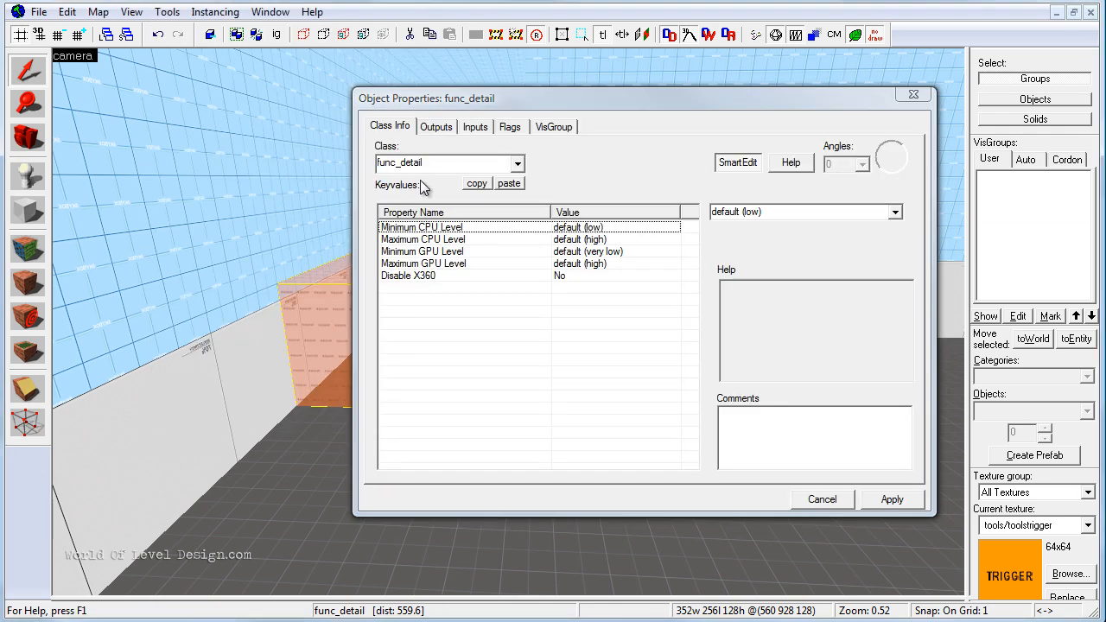
Make the brush a func_bomb_target named 'Bombsite A' and apply the change.
{"action": "left_click", "coordinate": [518, 162]}
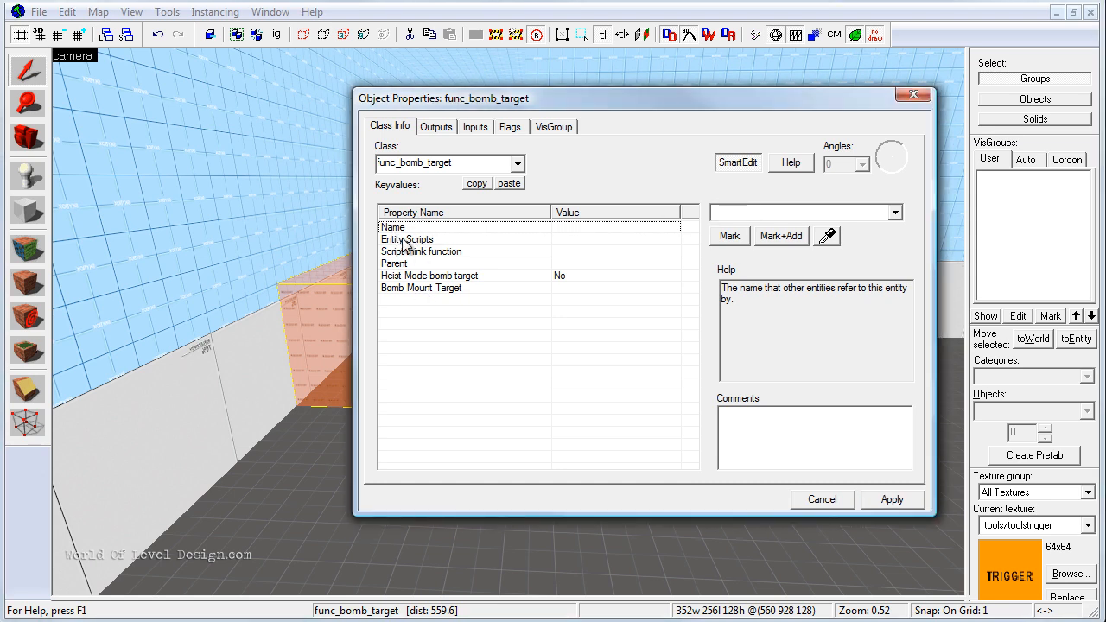
{"action": "mouse_move", "coordinate": [460, 249]}
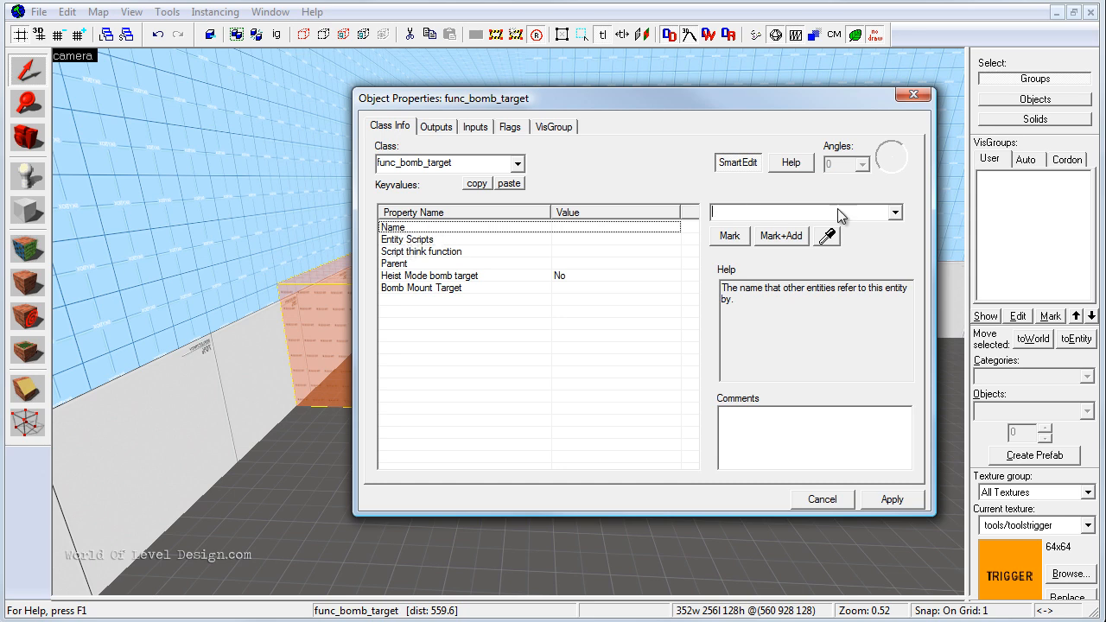
{"action": "mouse_move", "coordinate": [827, 215]}
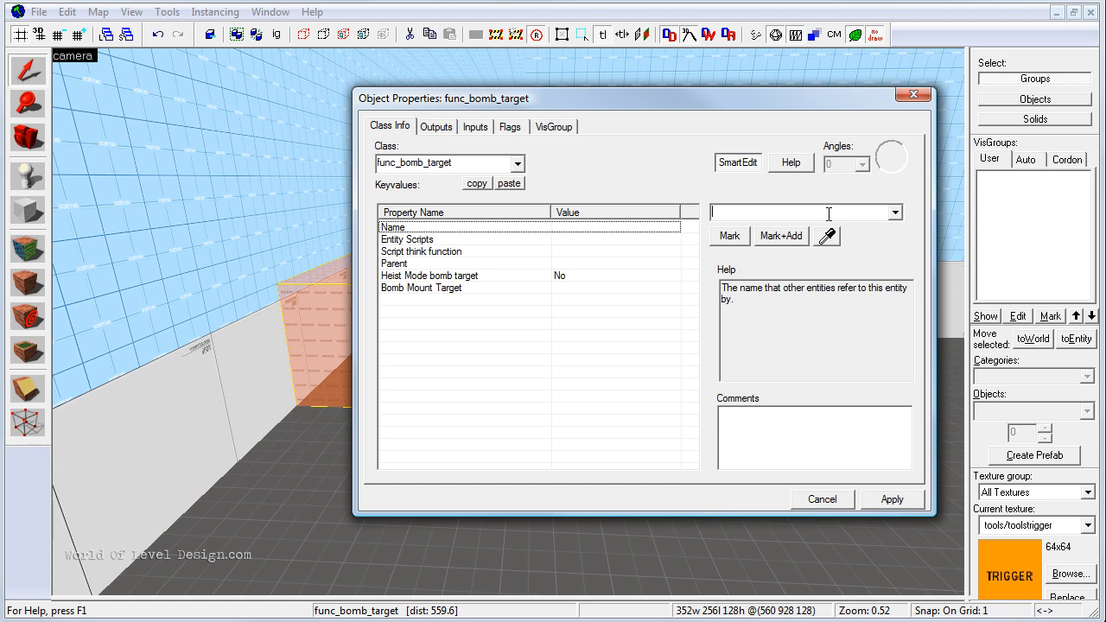
{"action": "type", "text": "Bombsite"}
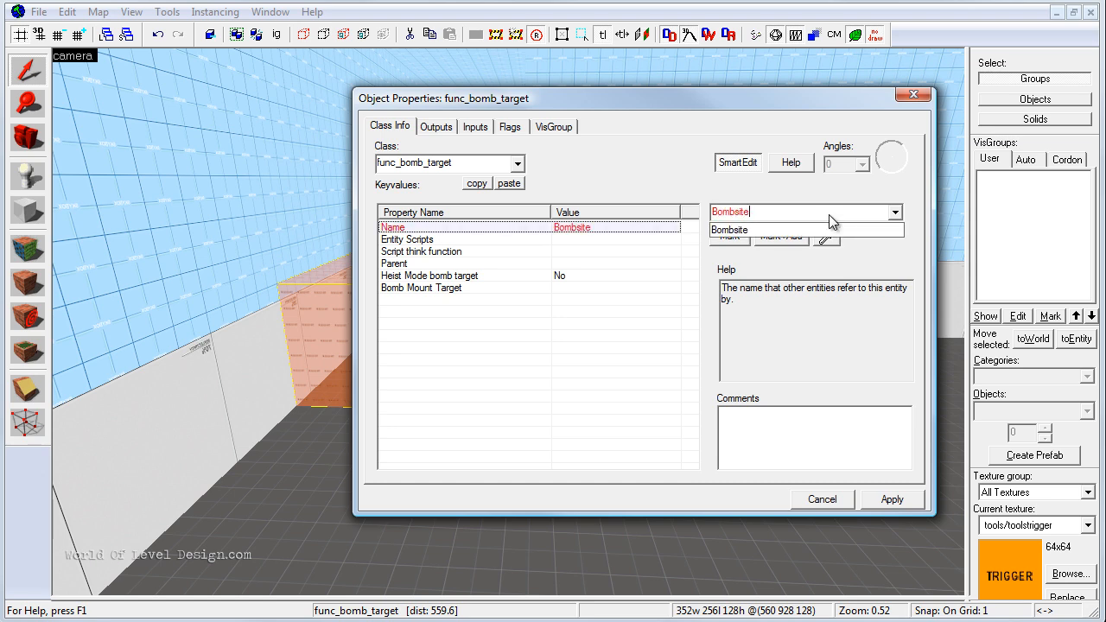
{"action": "type", "text": "A"}
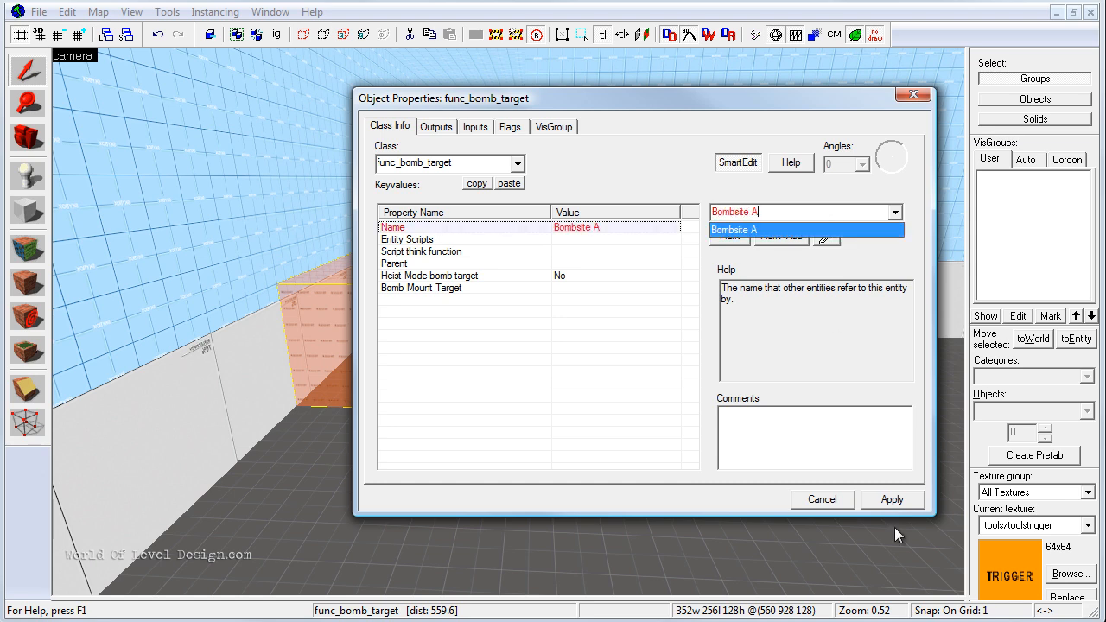
{"action": "left_click", "coordinate": [891, 500]}
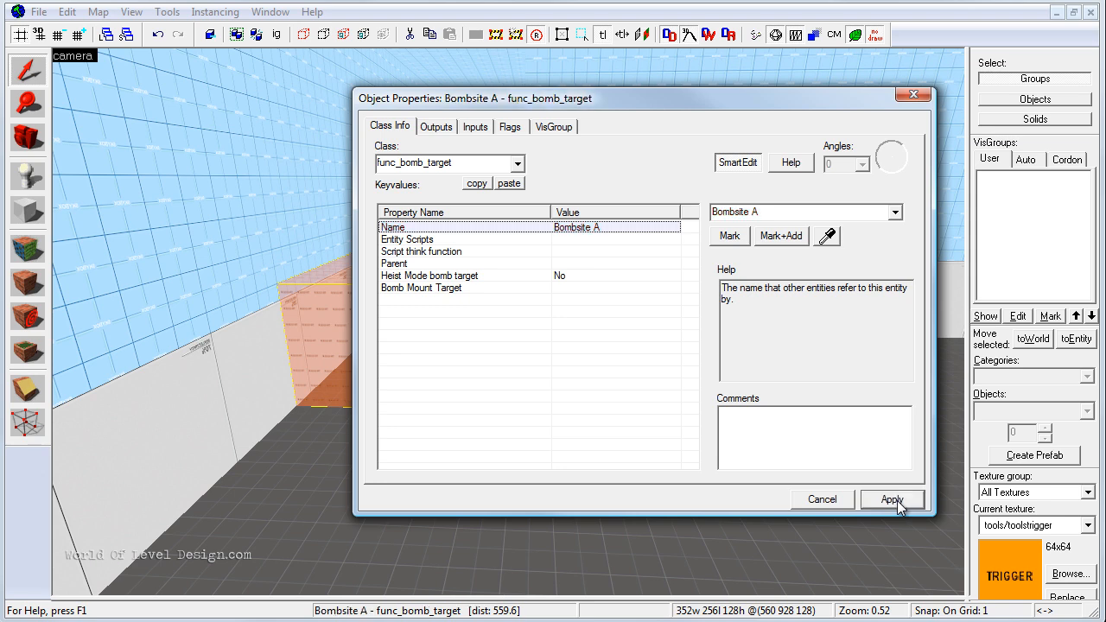
{"action": "left_click", "coordinate": [892, 499]}
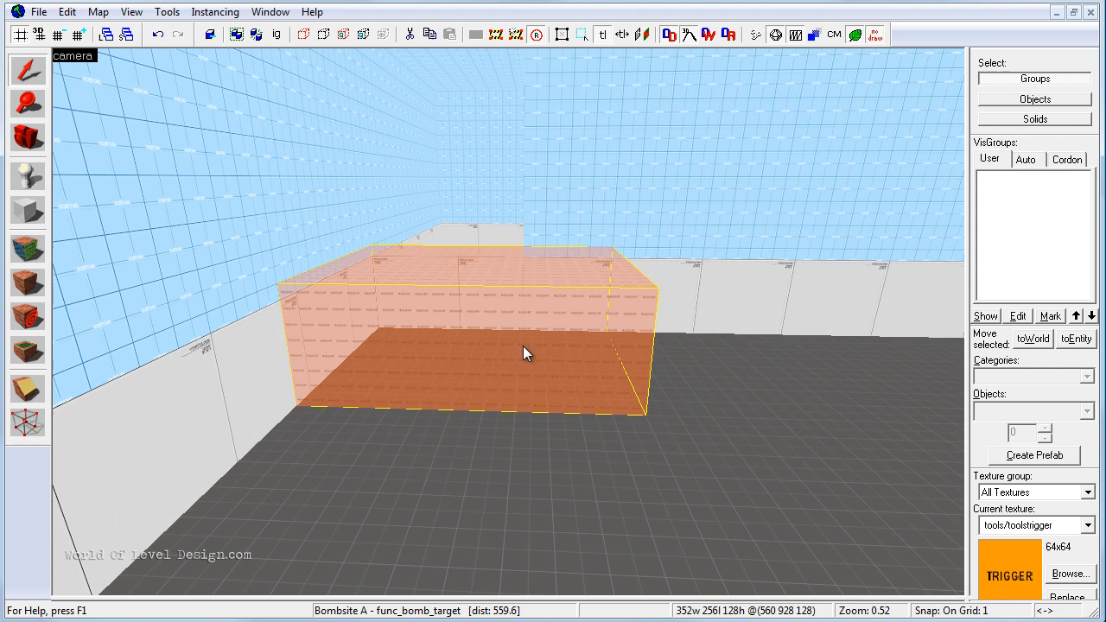
{"action": "mouse_move", "coordinate": [532, 366]}
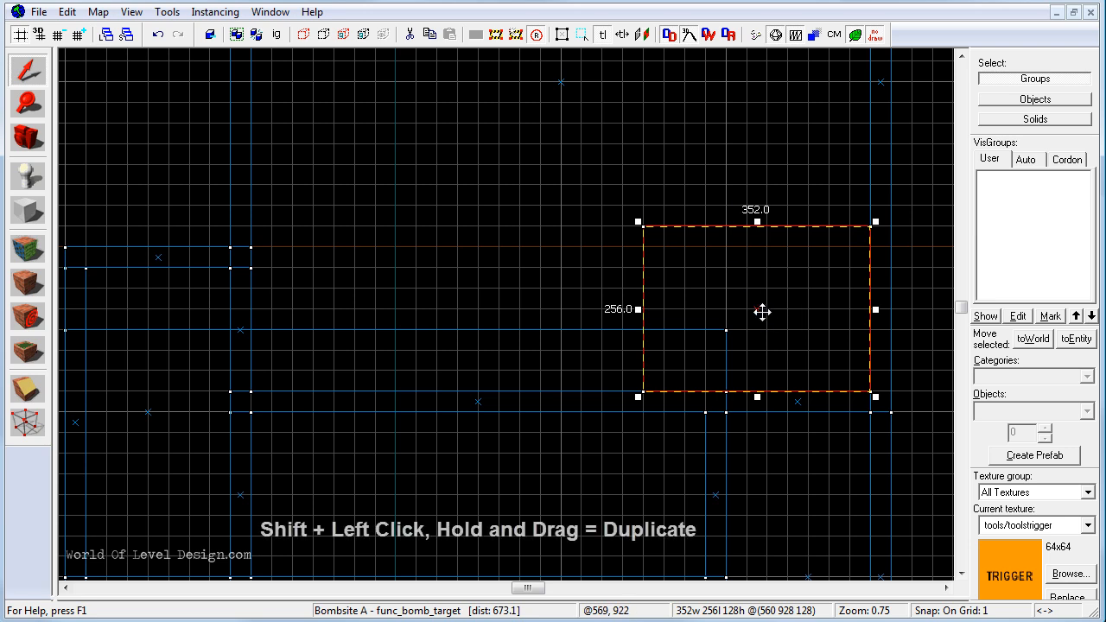
Duplicate the Bombsite A brush into another corner of the map.
{"action": "left_click_drag", "start_coordinate": [757, 311], "coordinate": [371, 311]}
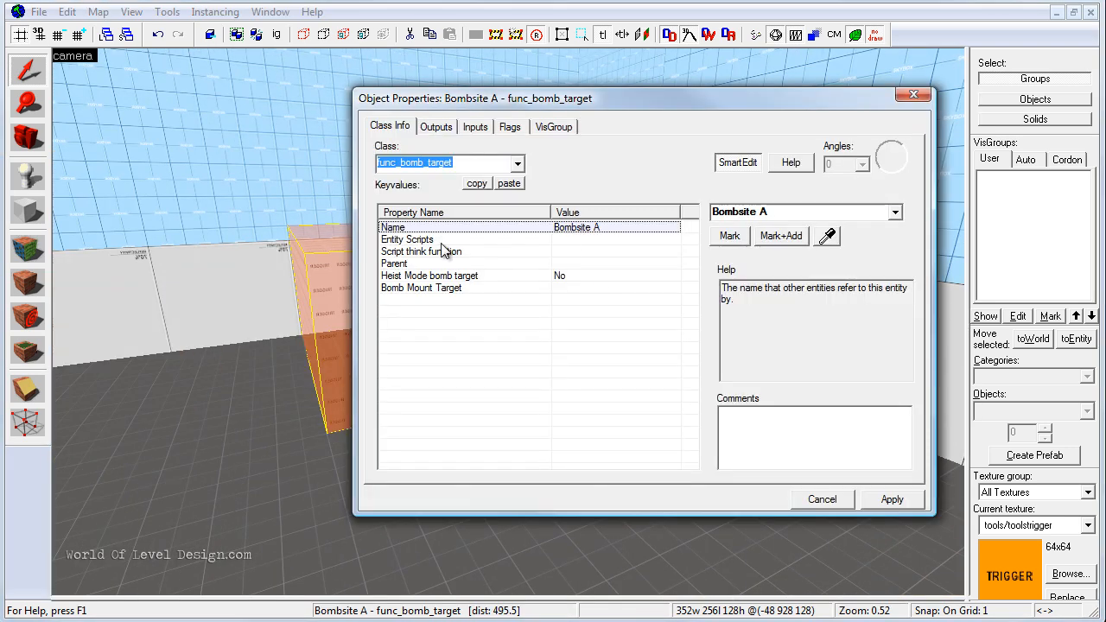
Rename the duplicated bomb target to 'Bombsite B' and apply it.
{"action": "left_click", "coordinate": [803, 211]}
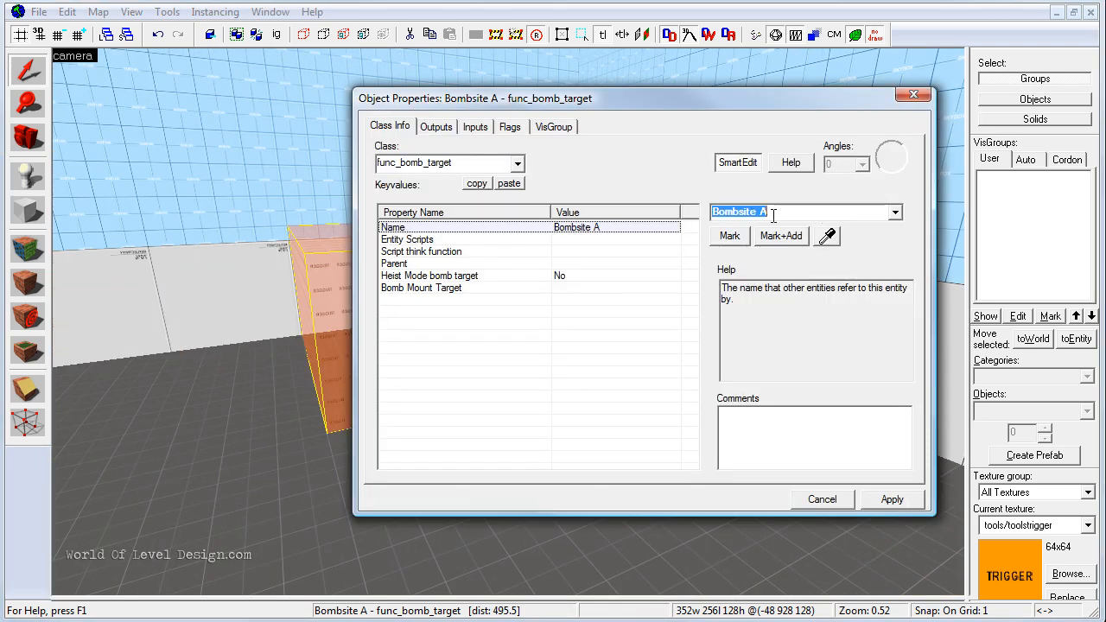
{"action": "left_click", "coordinate": [891, 499]}
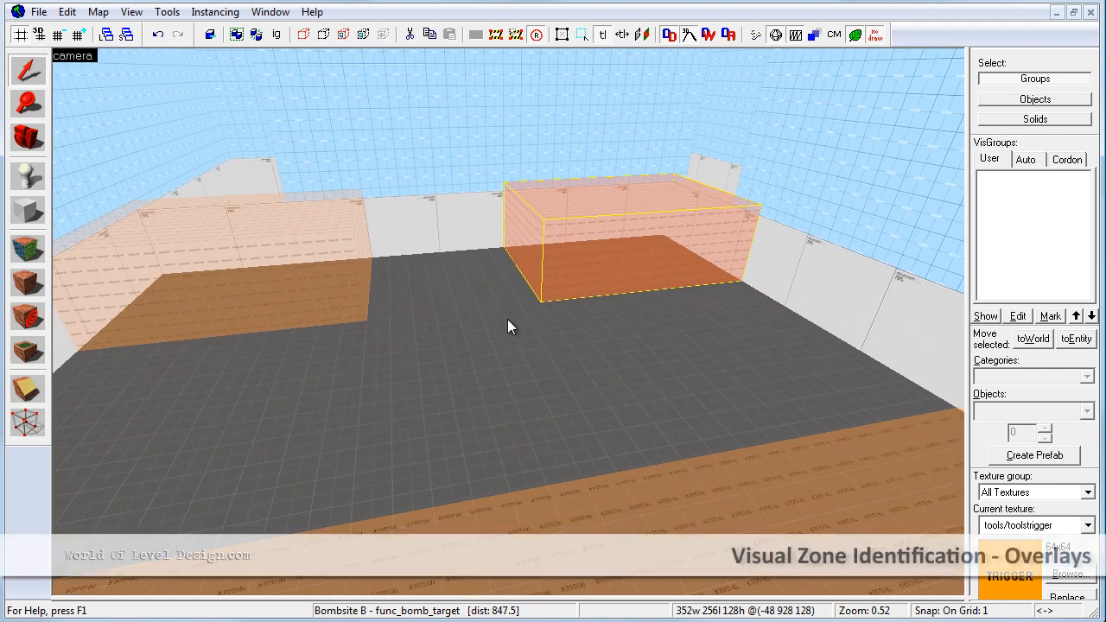
{"action": "mouse_move", "coordinate": [407, 294]}
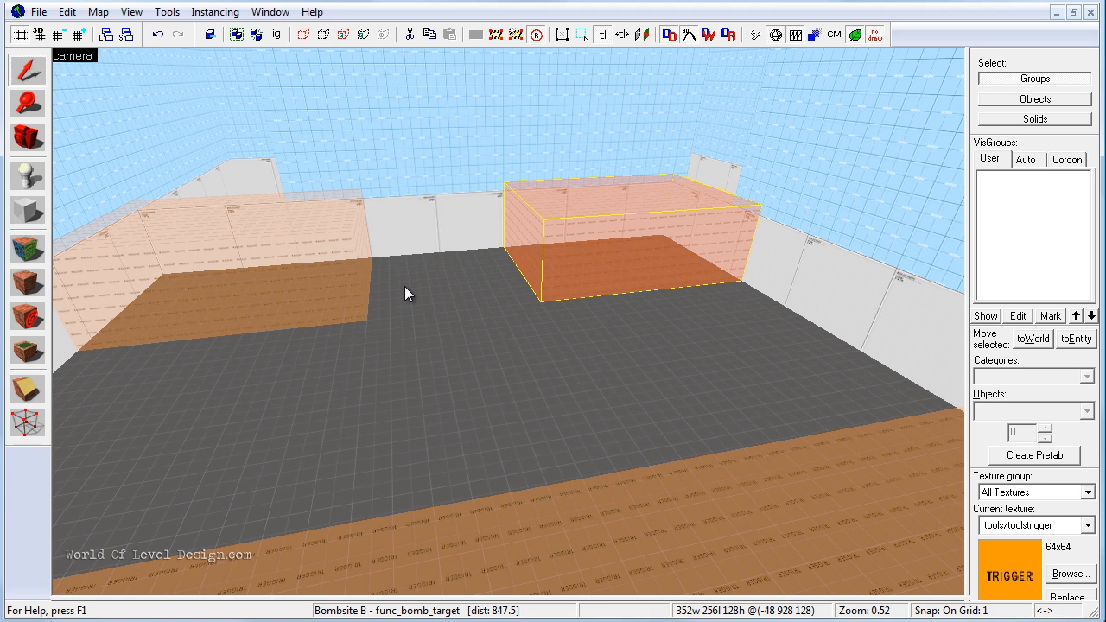
{"action": "mouse_move", "coordinate": [238, 221]}
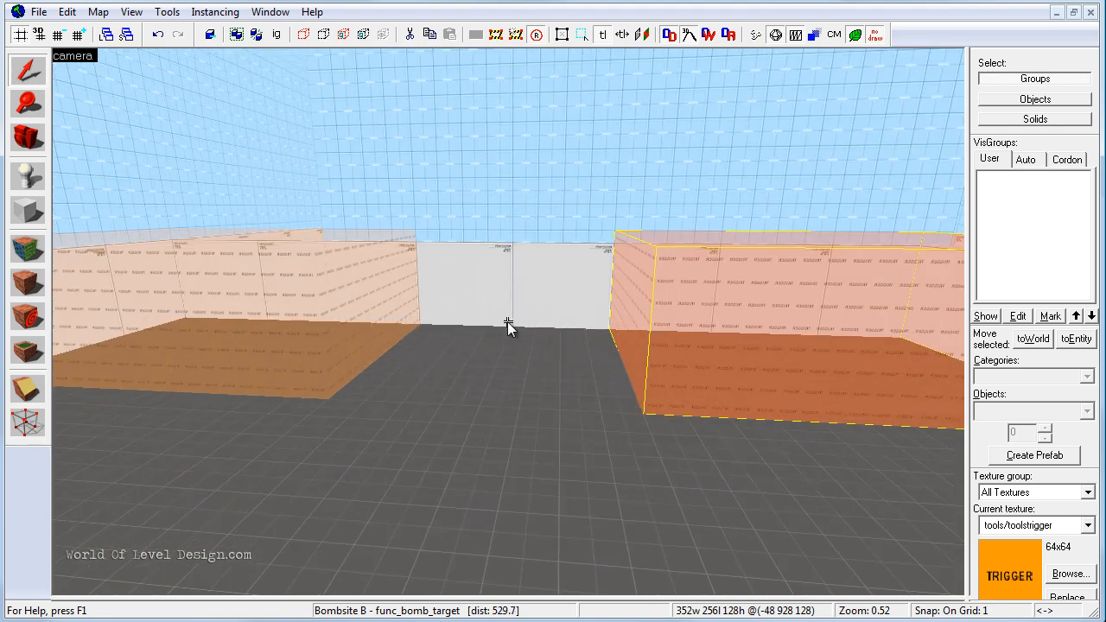
{"action": "mouse_move", "coordinate": [255, 293]}
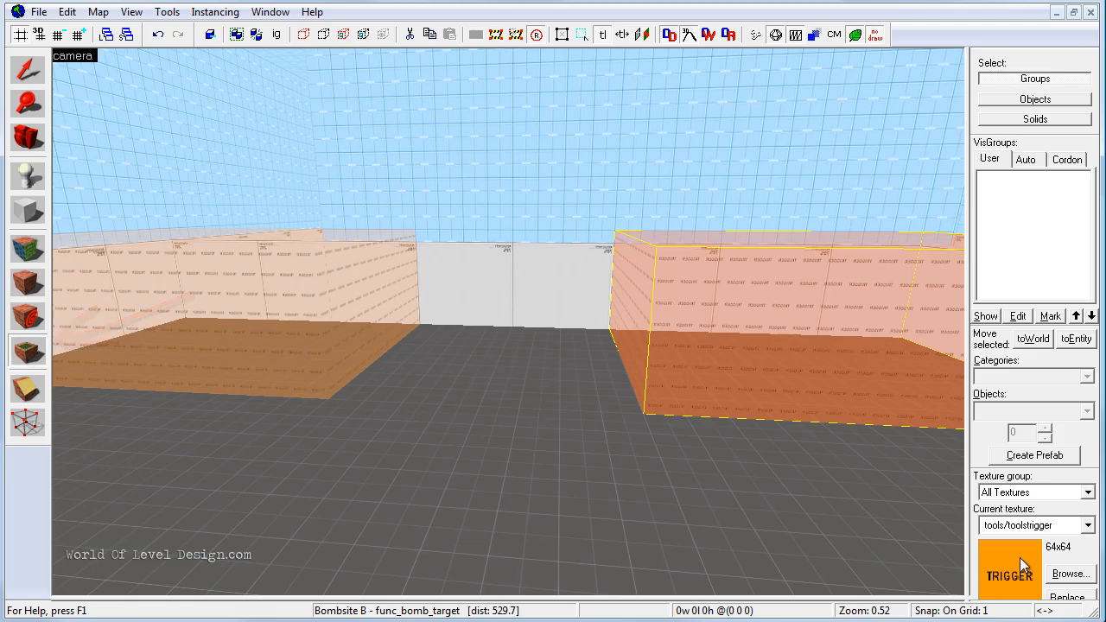
{"action": "left_click", "coordinate": [1069, 573]}
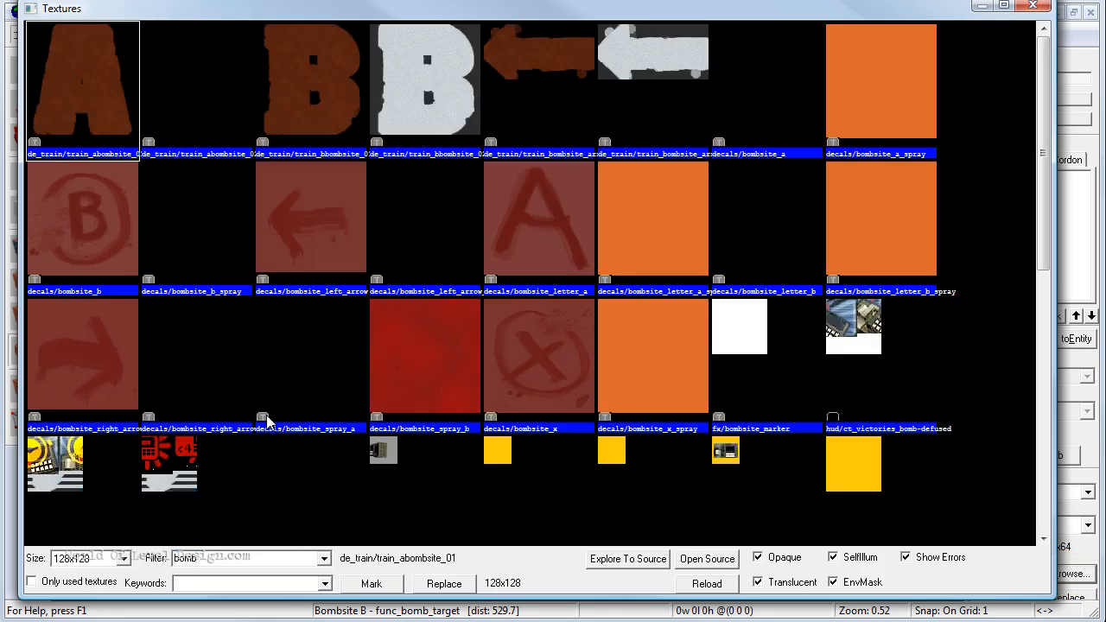
{"action": "mouse_move", "coordinate": [307, 82]}
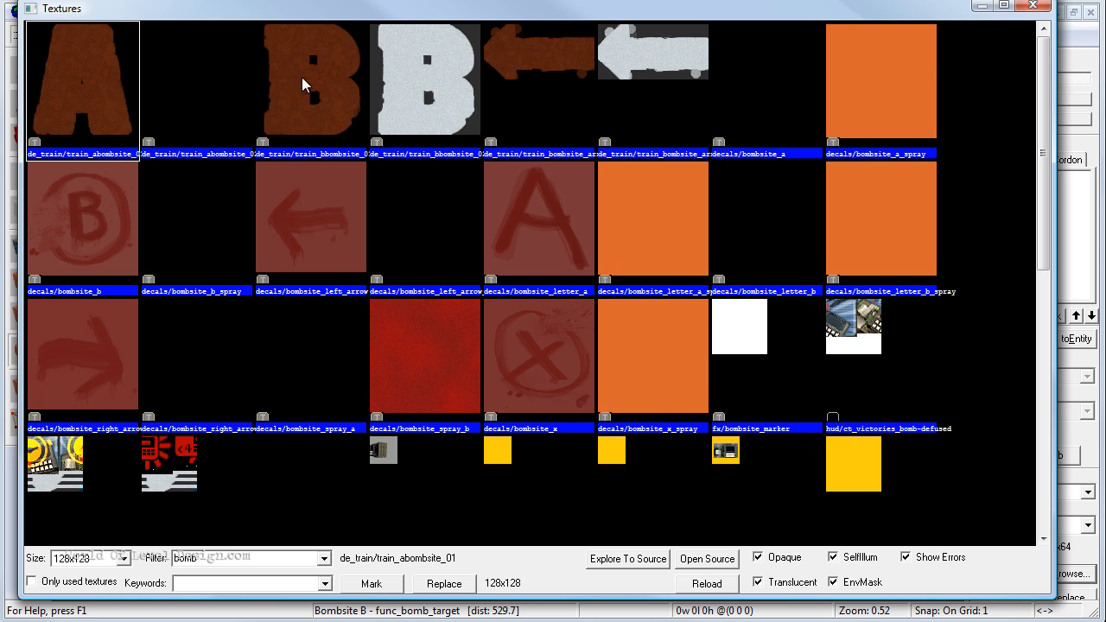
{"action": "mouse_move", "coordinate": [556, 73]}
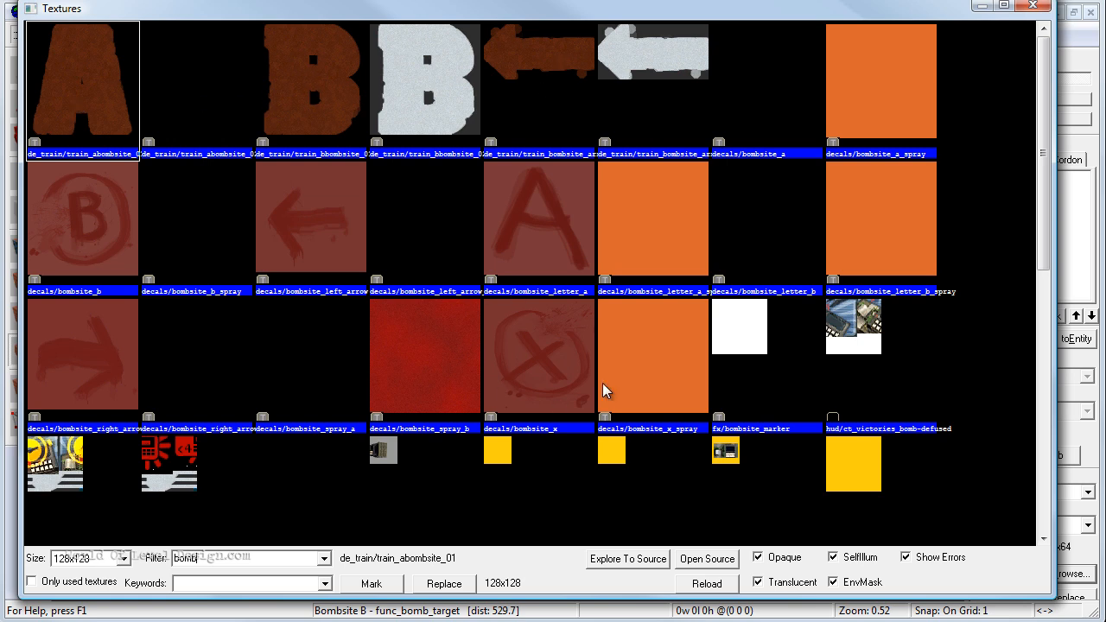
{"action": "mouse_move", "coordinate": [567, 349]}
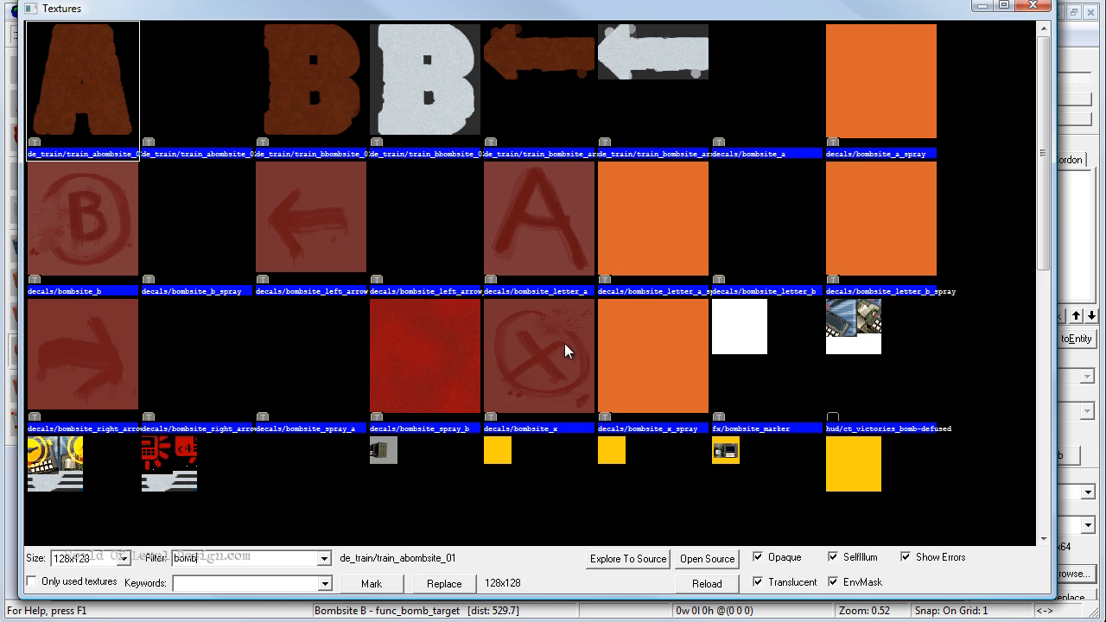
{"action": "mouse_move", "coordinate": [94, 96]}
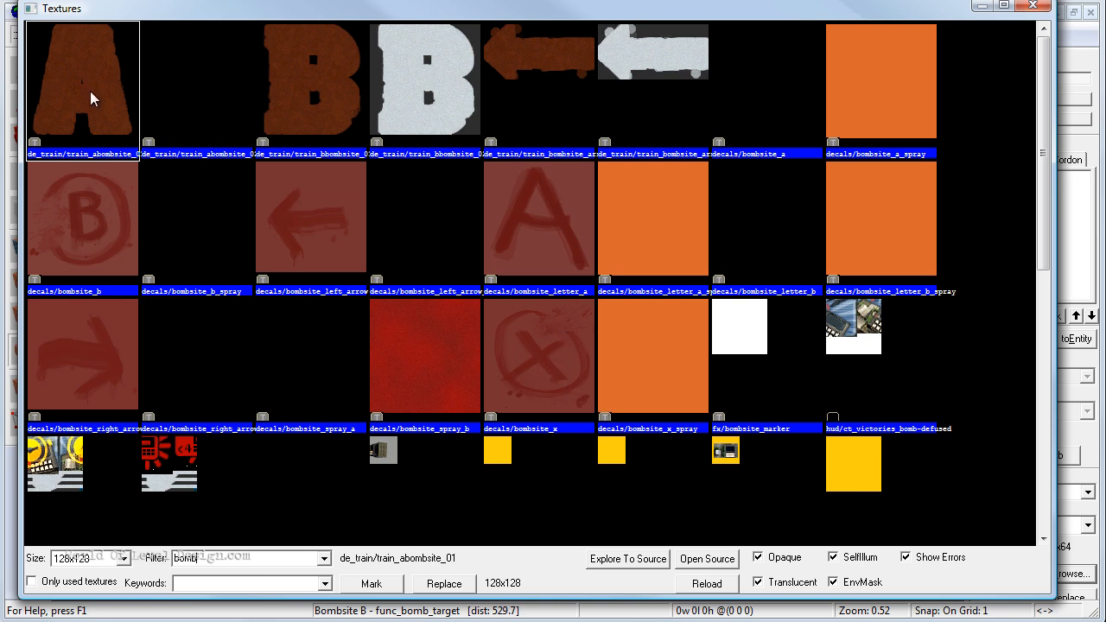